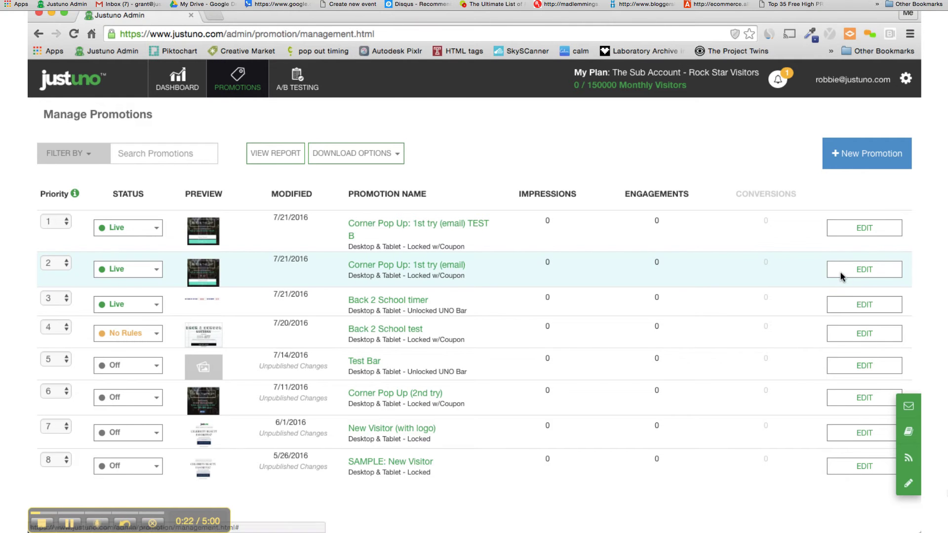
# Edit the 'Corner Pop Up: 1st try (email)' promotion from the Manage Promotions list.
pyautogui.click(863, 268)
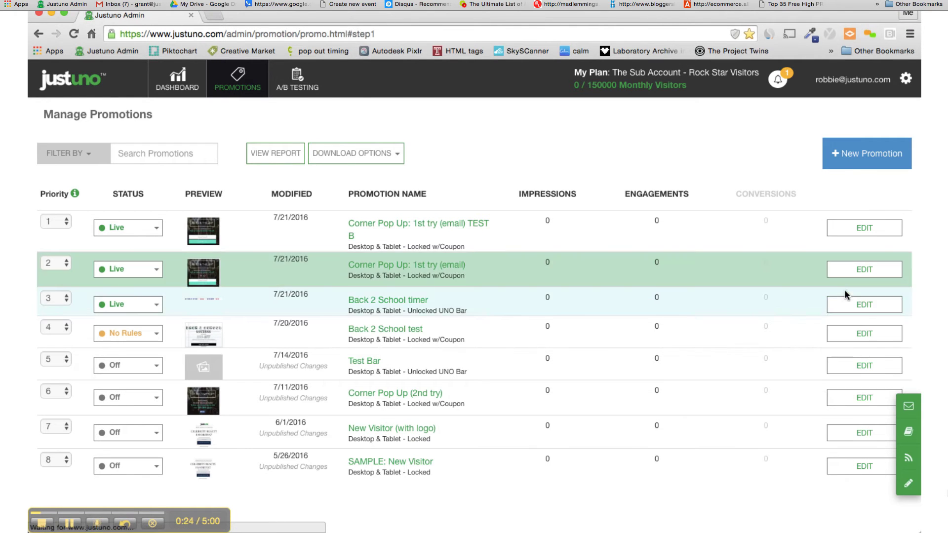
pyautogui.click(863, 268)
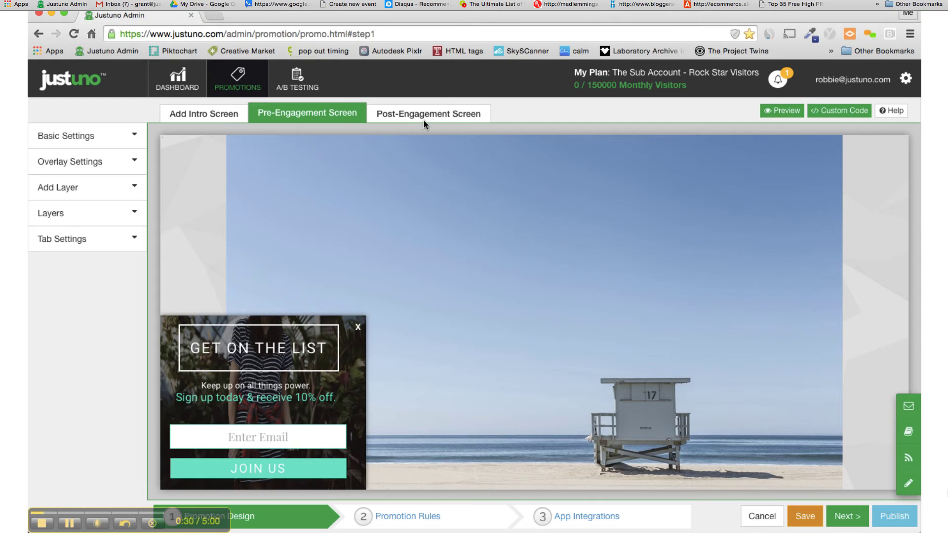
# Switch to the Post-Engagement Screen and delete the old countdown timer layer under the coupon code.
pyautogui.click(427, 114)
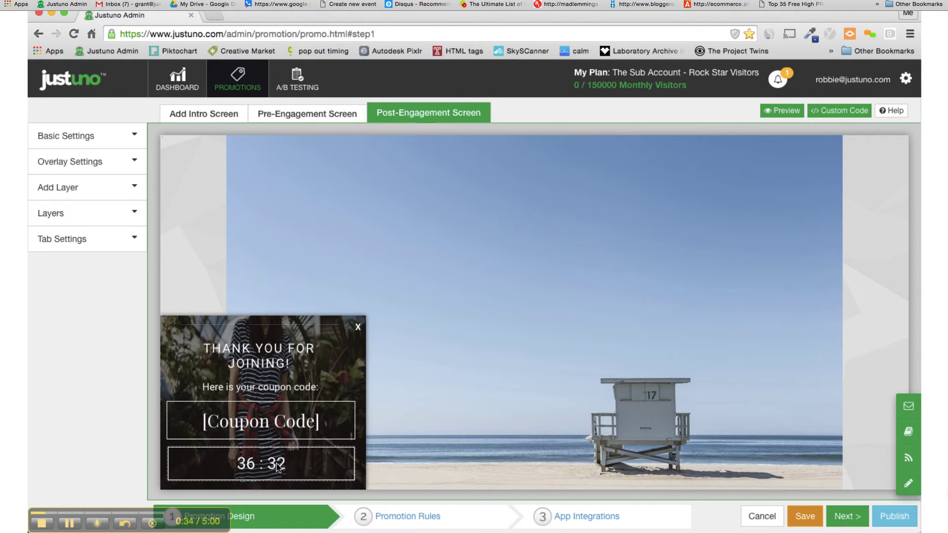
pyautogui.click(260, 464)
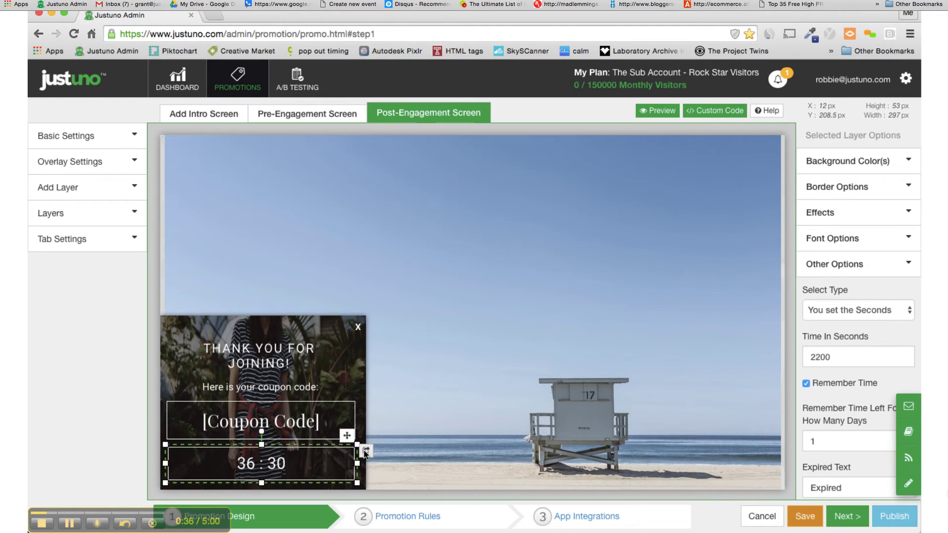
pyautogui.click(366, 451)
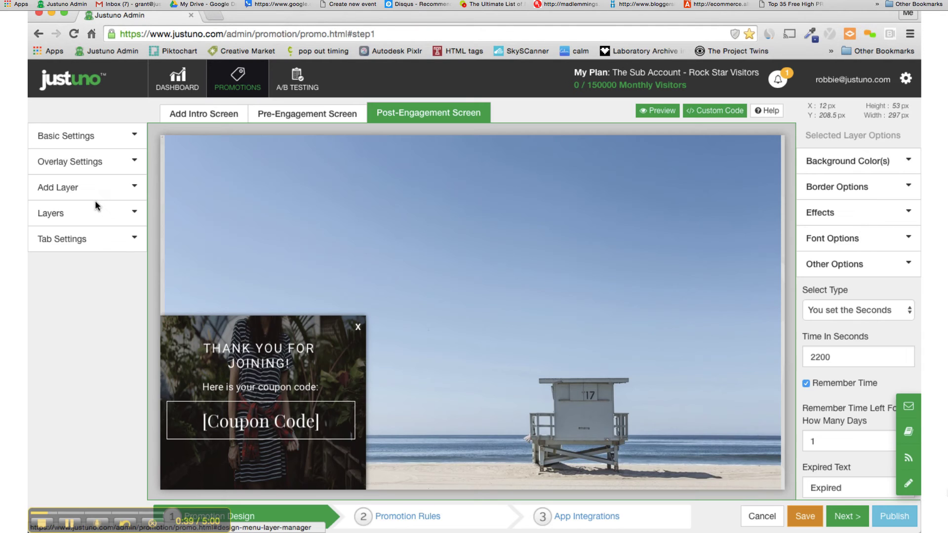
# Add a Timer code snippet layer from the Plugins gallery to the thank-you screen.
pyautogui.click(58, 187)
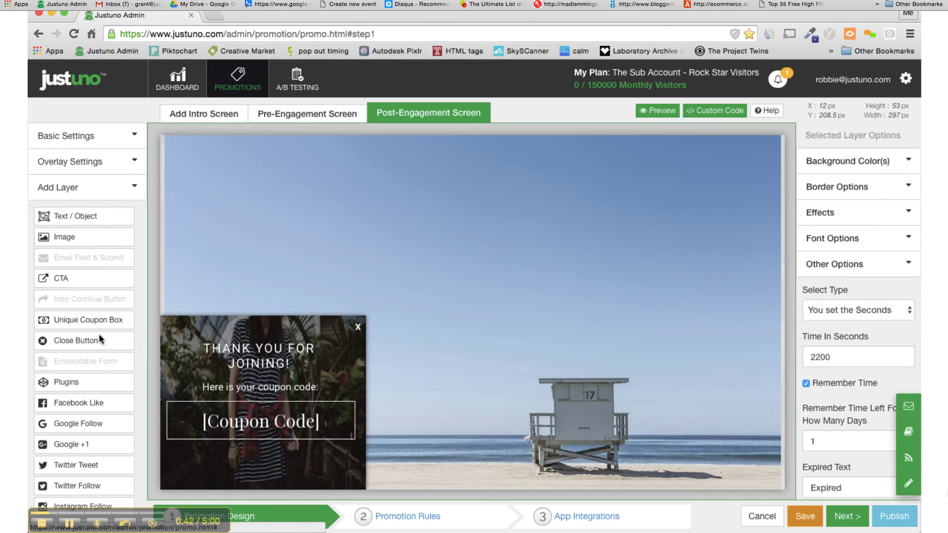
pyautogui.click(83, 381)
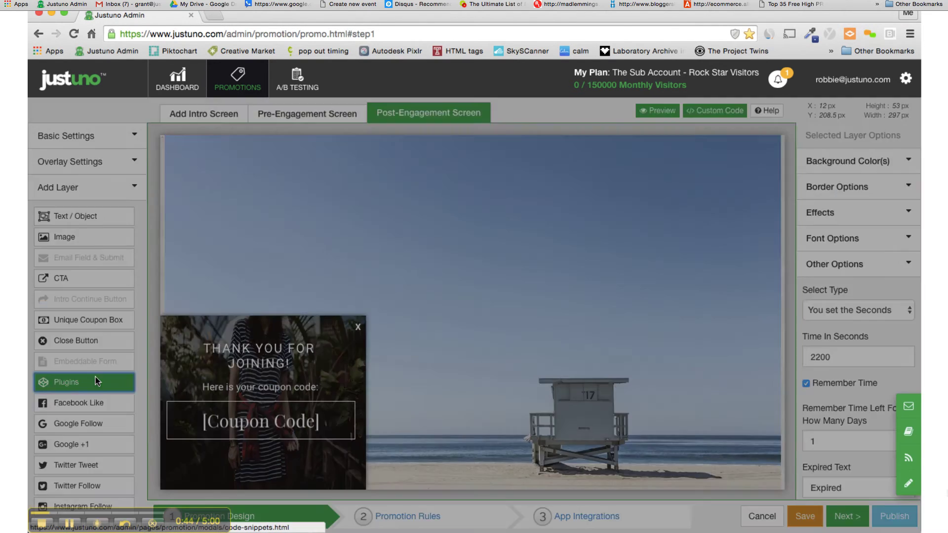
pyautogui.click(66, 381)
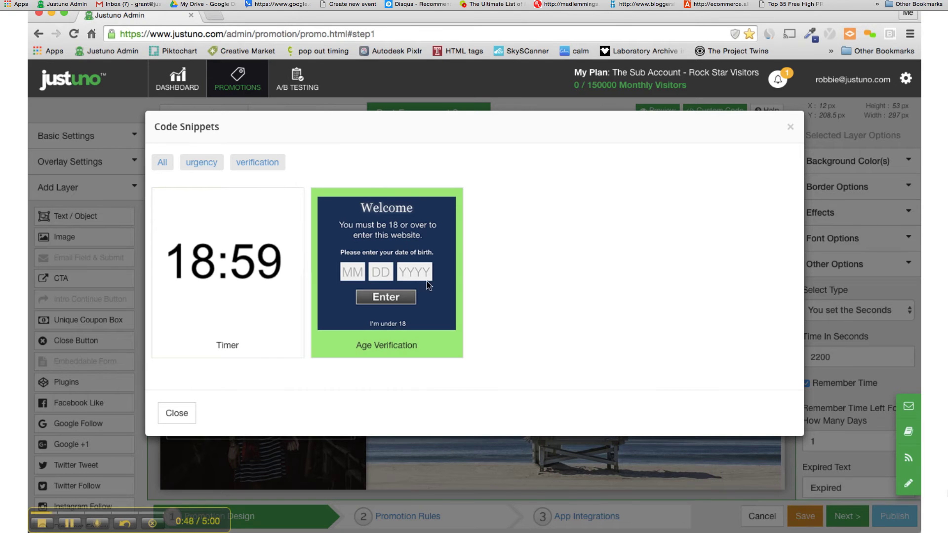
pyautogui.moveTo(538, 249)
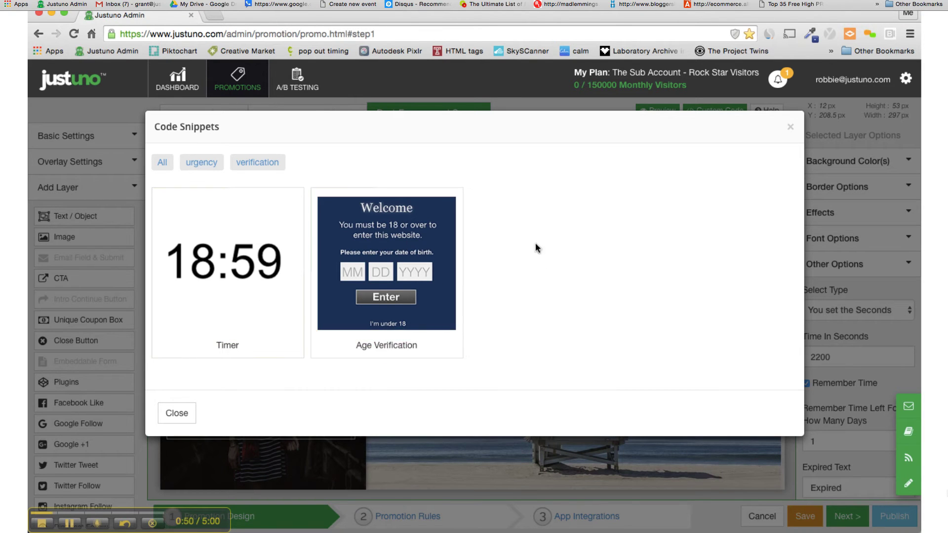
pyautogui.click(227, 260)
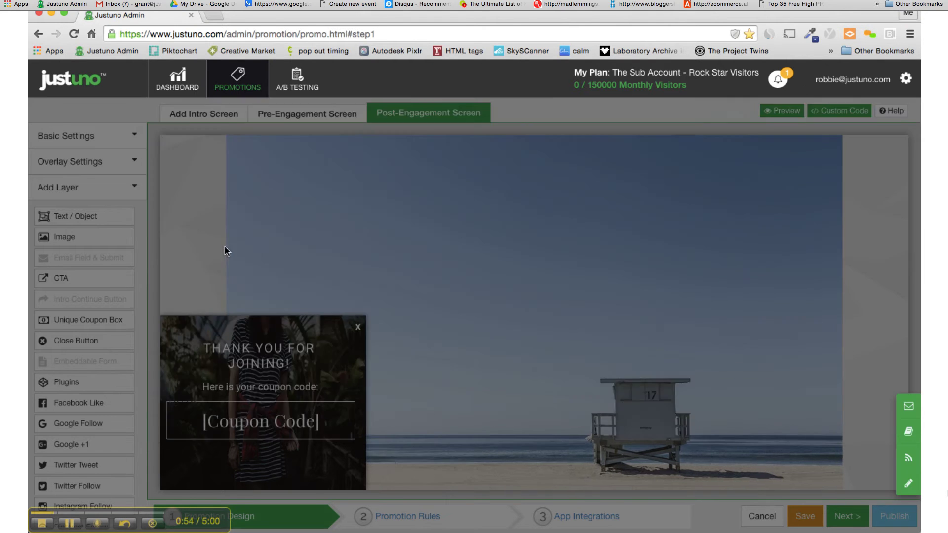
# Place the new timer layer below the coupon box and set its border width to None.
pyautogui.click(259, 422)
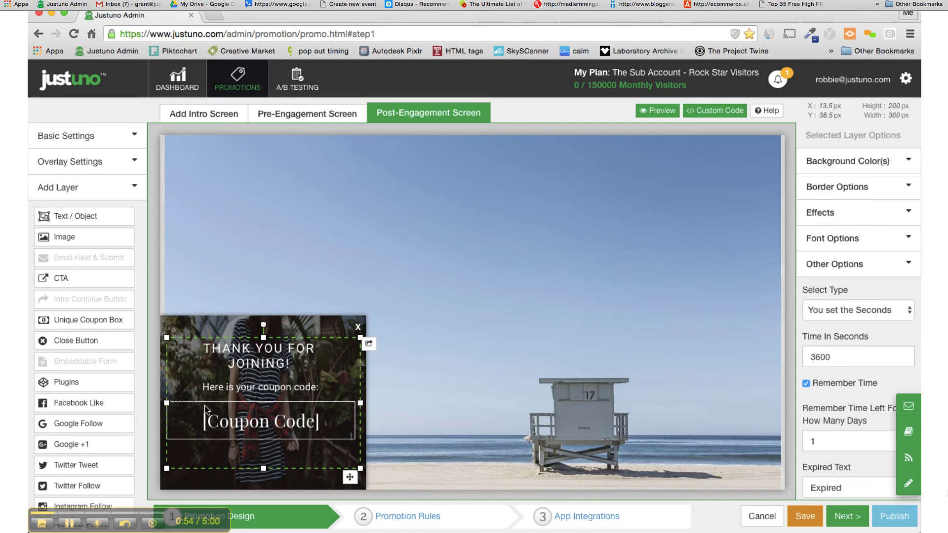
pyautogui.moveTo(262, 345)
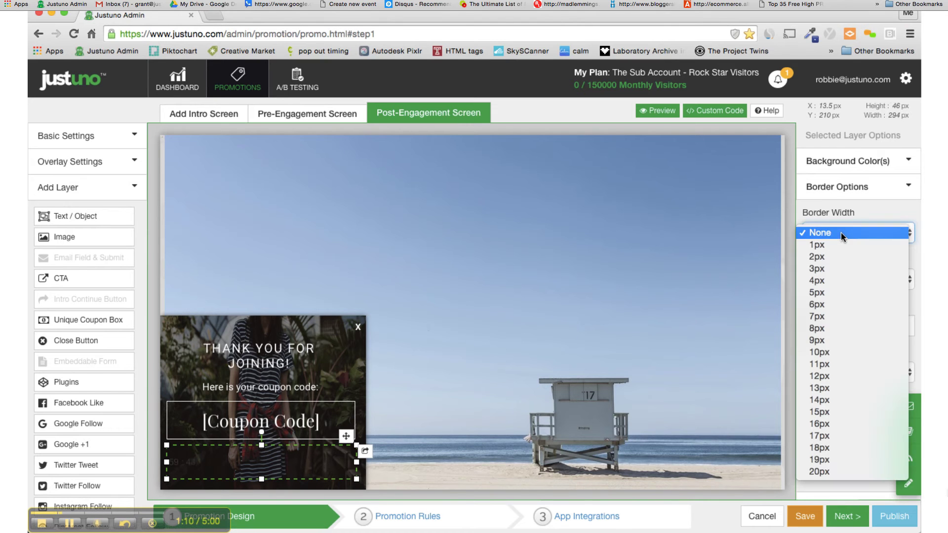
pyautogui.click(816, 245)
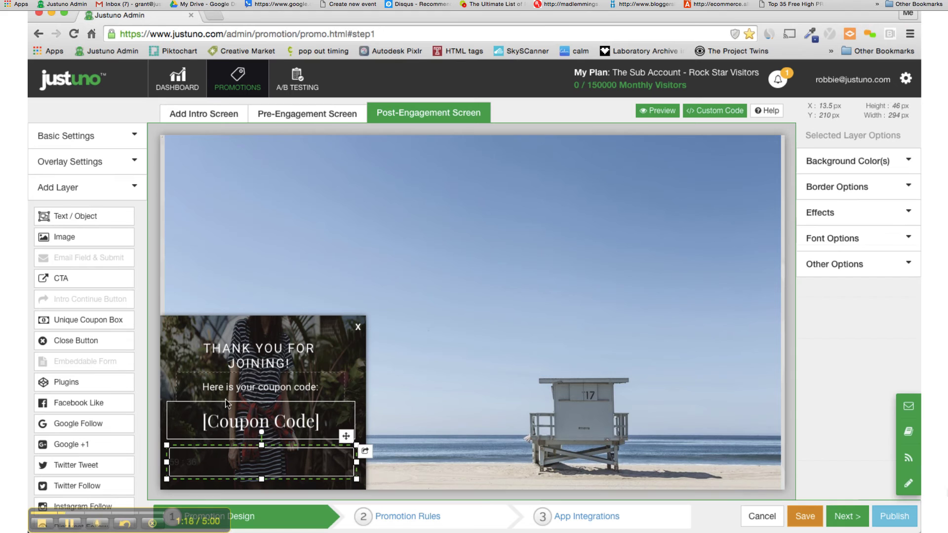
# Style the timer text as Roboto, colour #ffffff, with centre alignment in its layer.
pyautogui.click(260, 353)
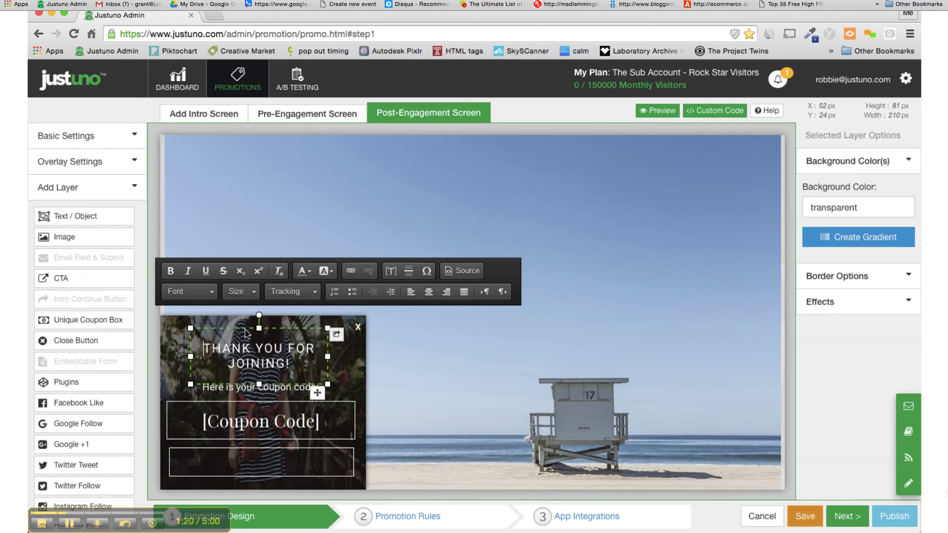
pyautogui.click(260, 462)
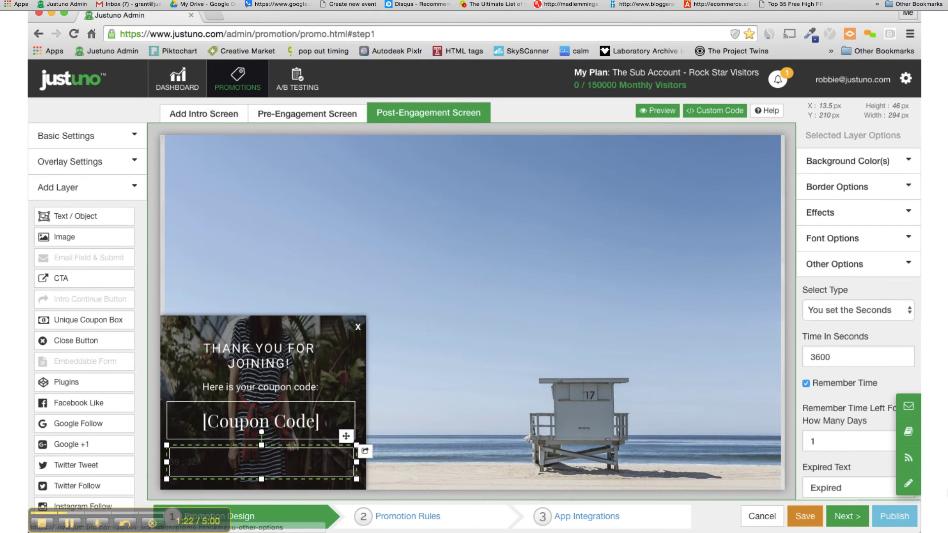
pyautogui.click(834, 237)
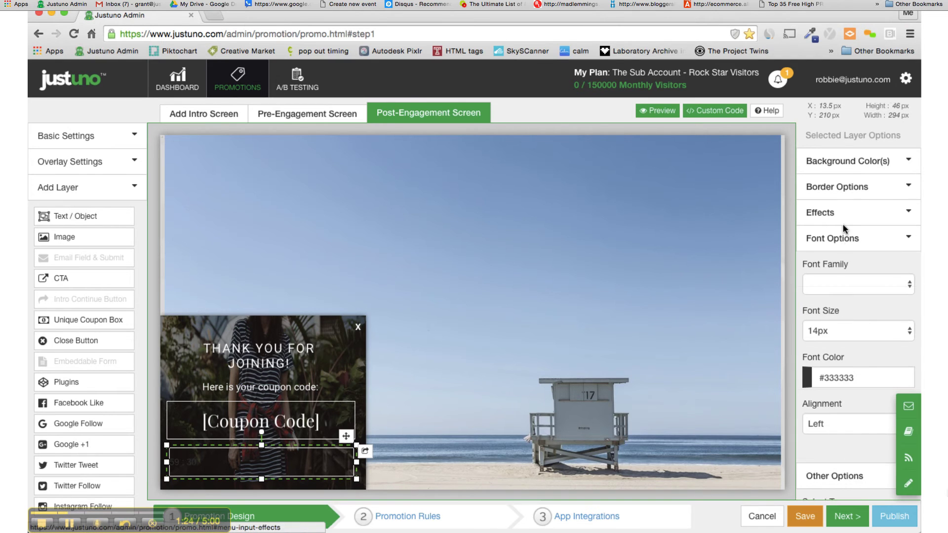
pyautogui.click(855, 284)
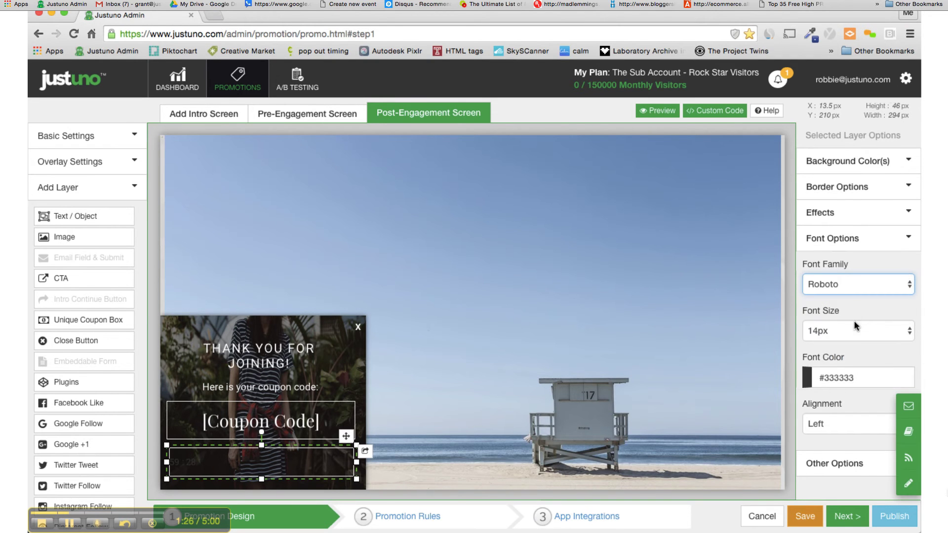
pyautogui.click(857, 331)
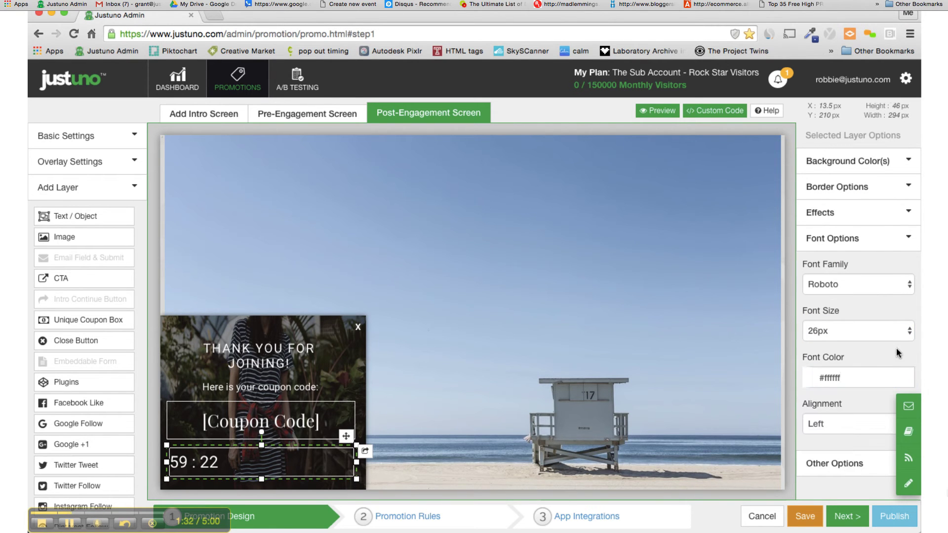
pyautogui.click(857, 424)
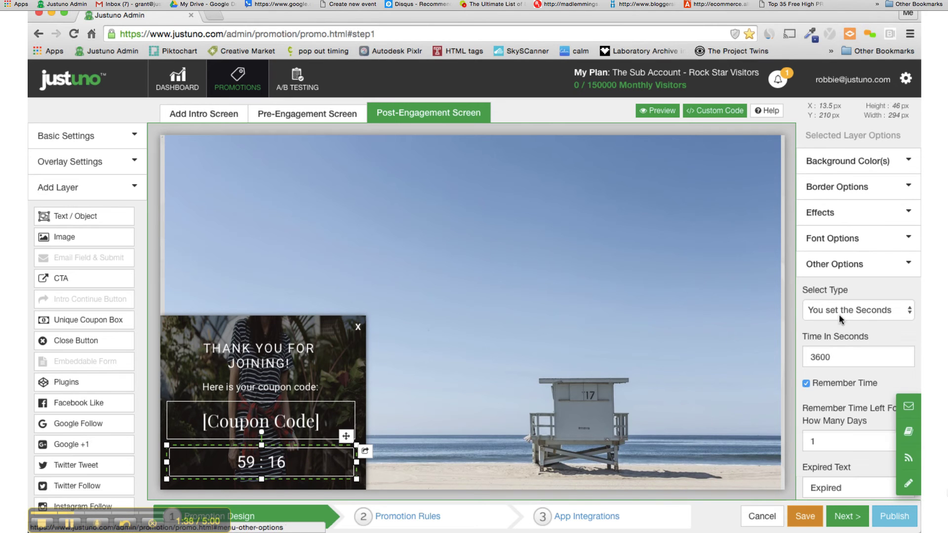
# Keep 'You set the Seconds', enter 1200 seconds, and enable Close When Expired.
pyautogui.click(857, 309)
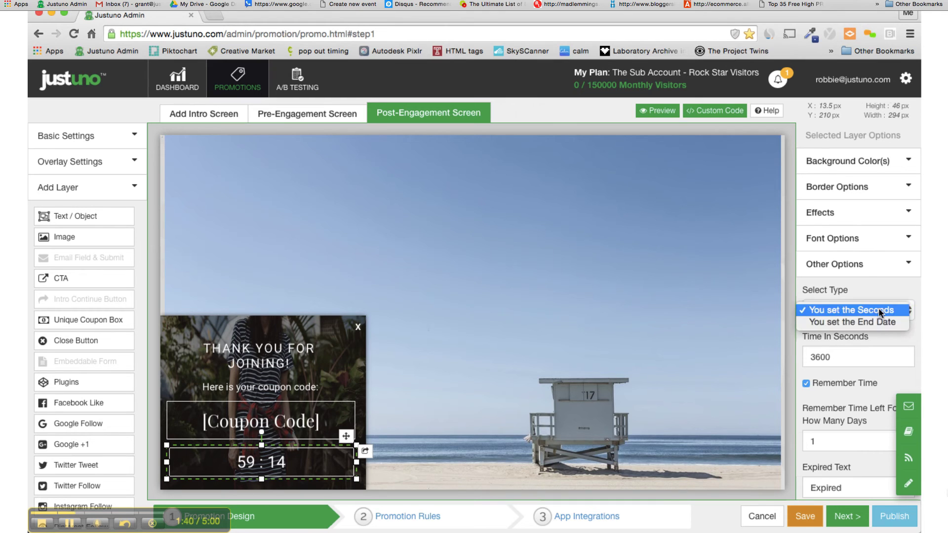
pyautogui.click(851, 309)
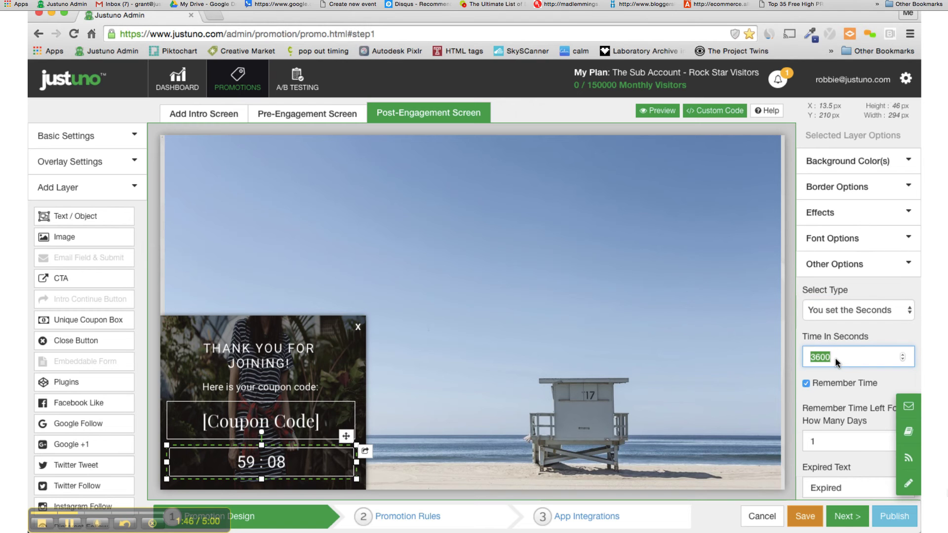
pyautogui.write('1200')
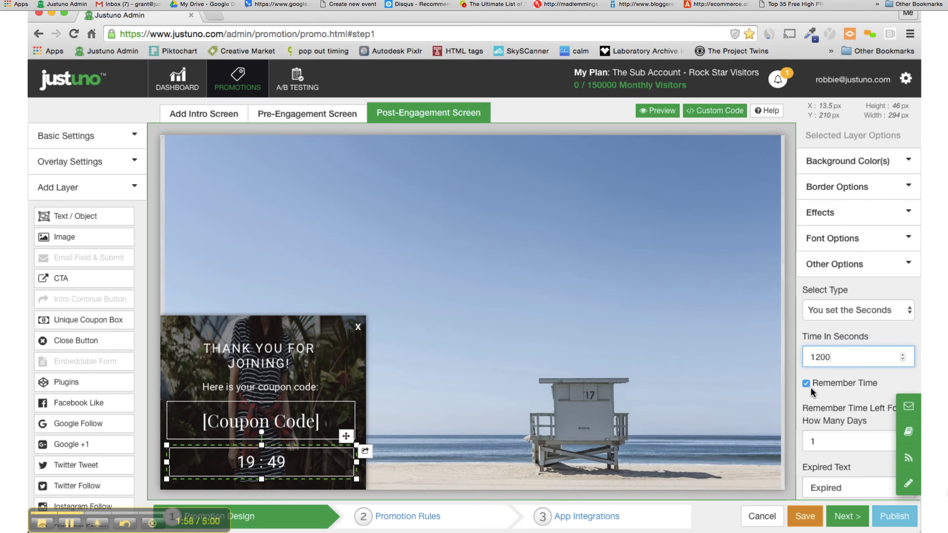
pyautogui.scroll(-3)
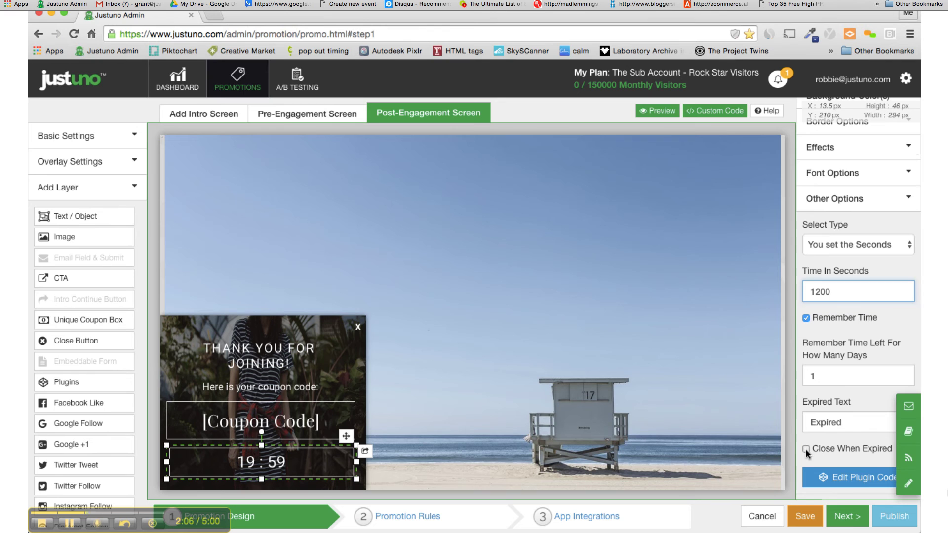
pyautogui.click(807, 448)
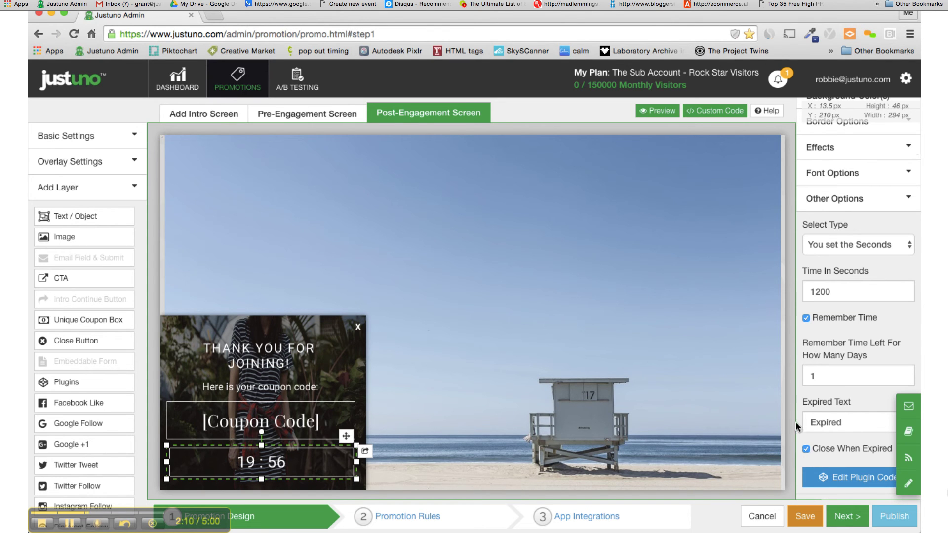
pyautogui.moveTo(416, 371)
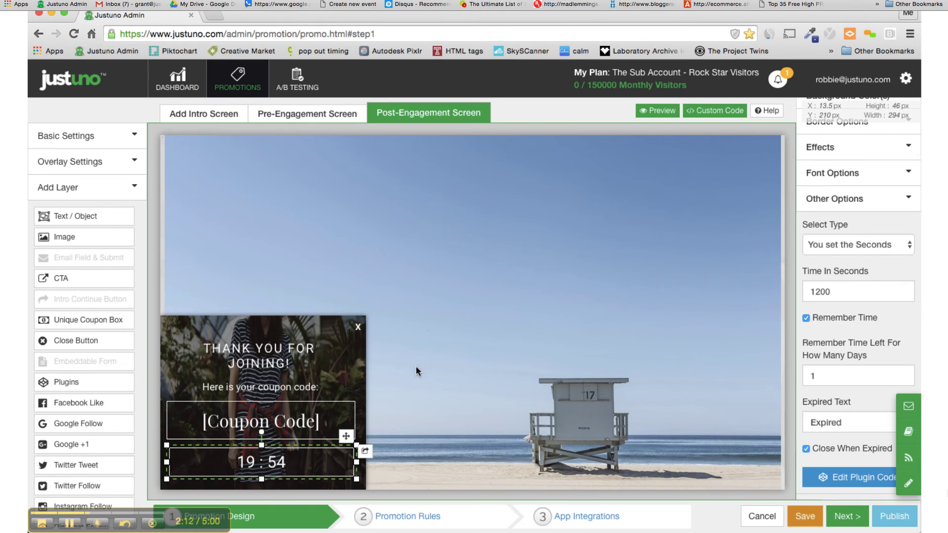
pyautogui.moveTo(325, 459)
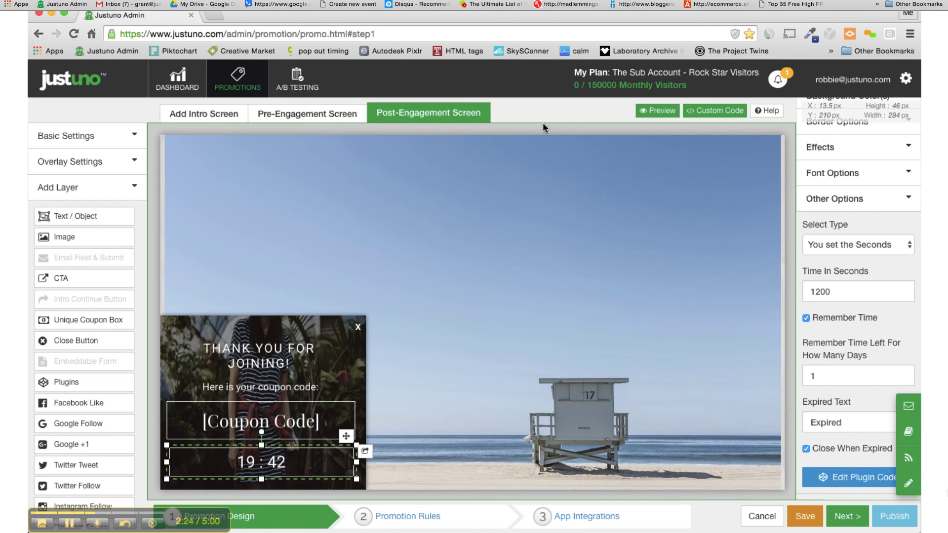
# Launch the live Preview of the corner pop-up in a new browser tab.
pyautogui.click(655, 111)
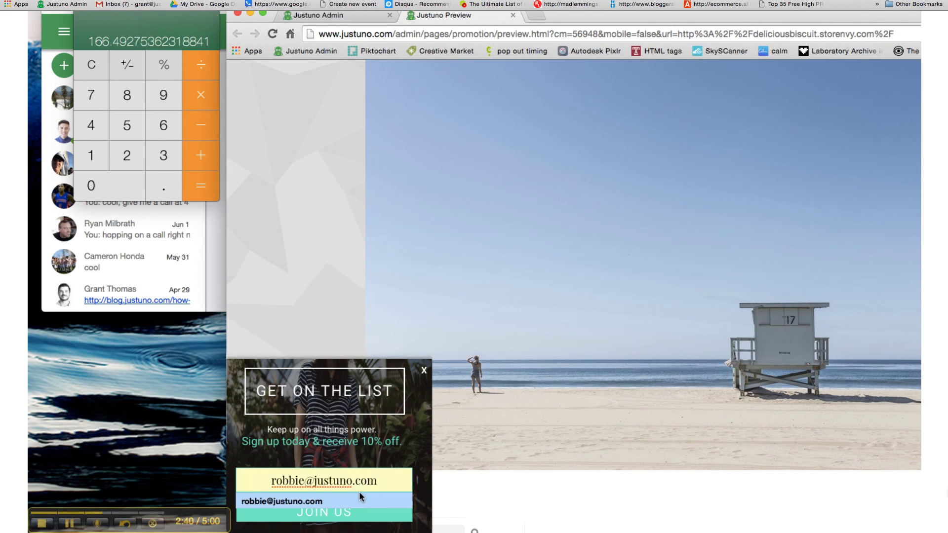
# Submit the preview email with Join Us and inspect the timer reading Expired beside the blog10 coupon.
pyautogui.click(324, 511)
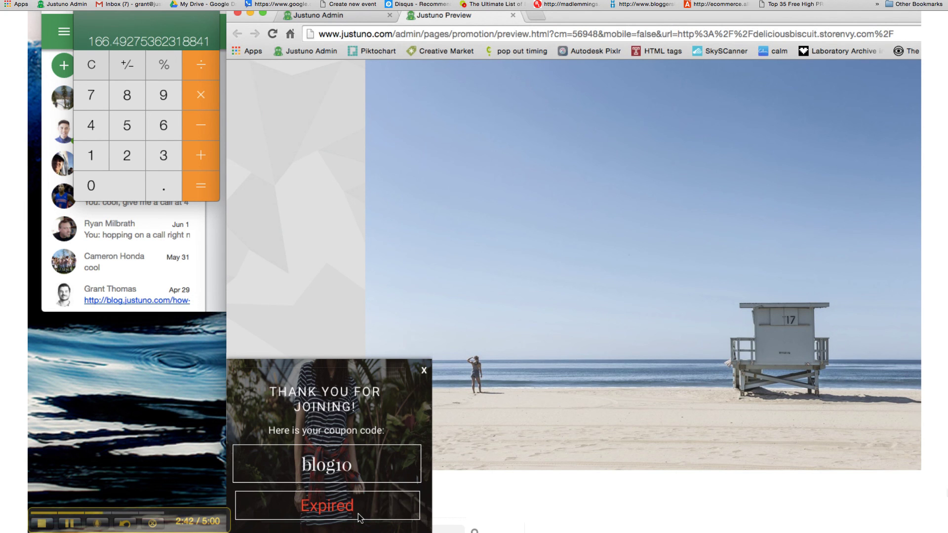
pyautogui.doubleClick(327, 505)
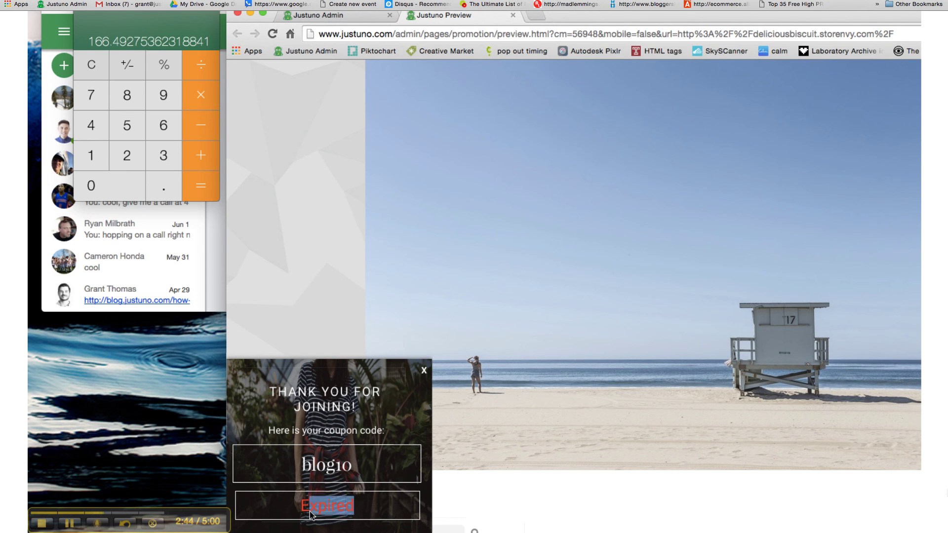
pyautogui.click(424, 370)
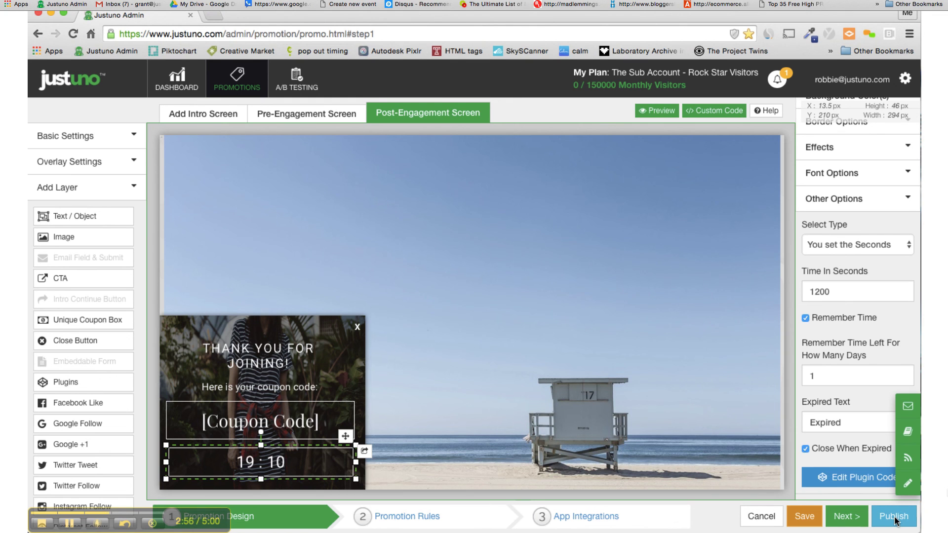
# Turn off Remember Time on the timer, save the design, and return to the Promotions list.
pyautogui.click(894, 517)
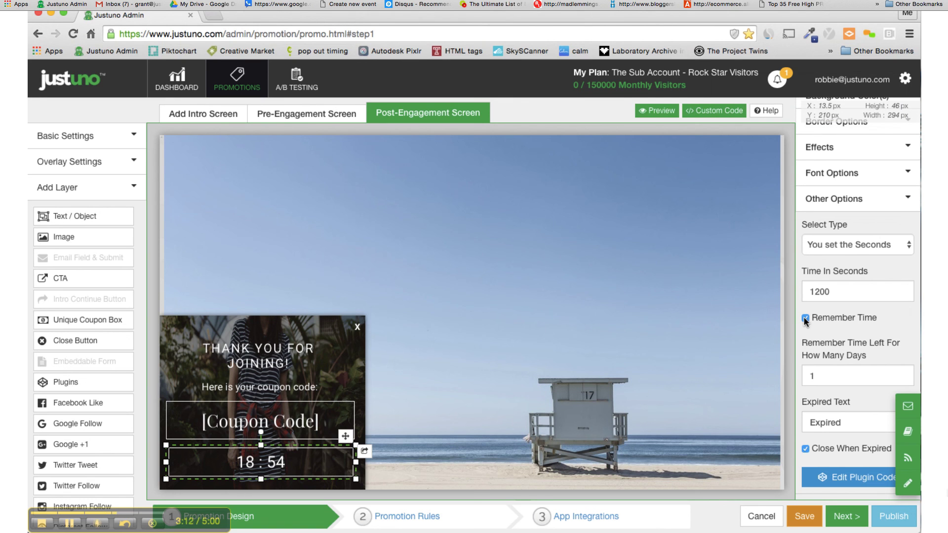
pyautogui.click(805, 319)
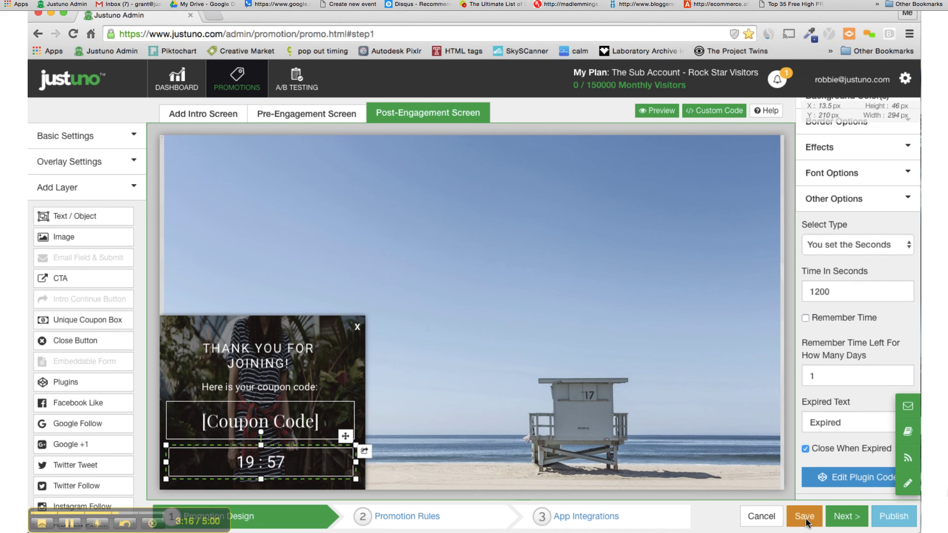
pyautogui.click(804, 517)
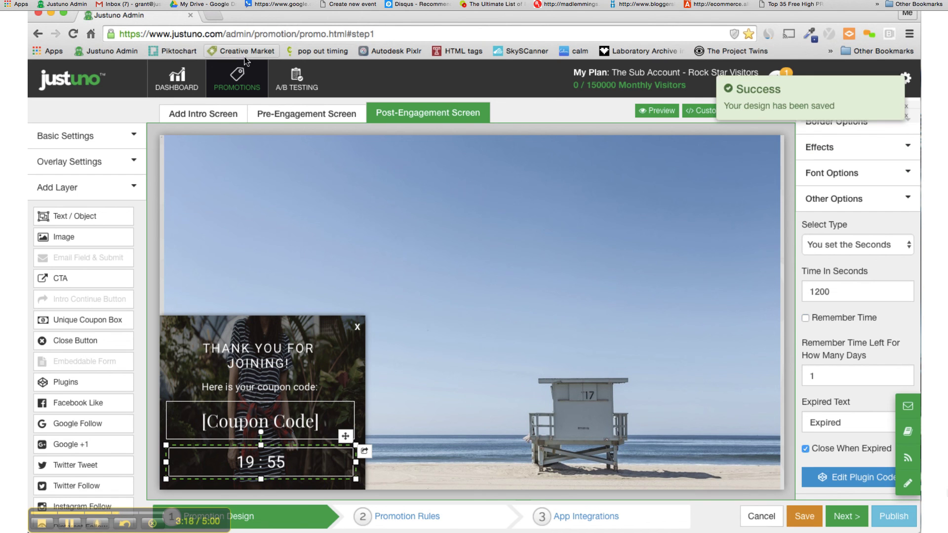
pyautogui.click(237, 79)
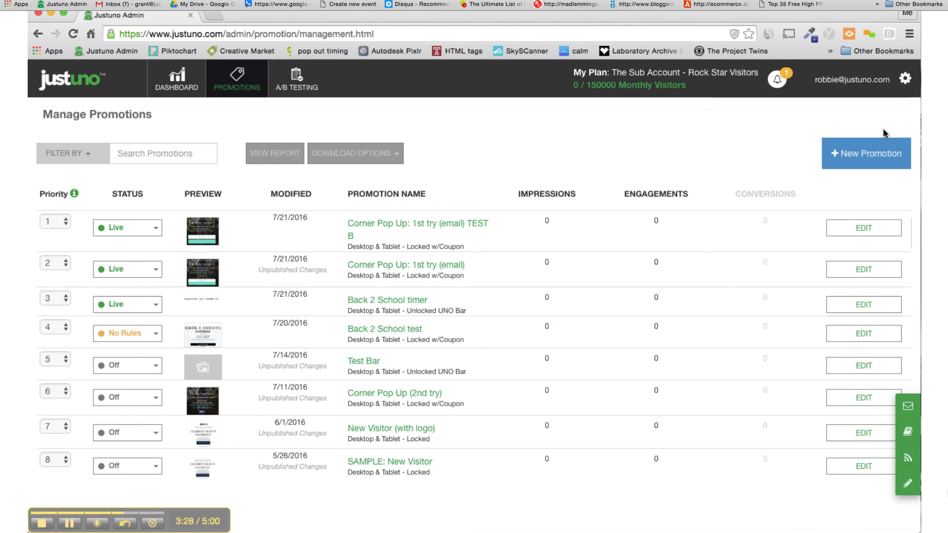
pyautogui.moveTo(31, 204)
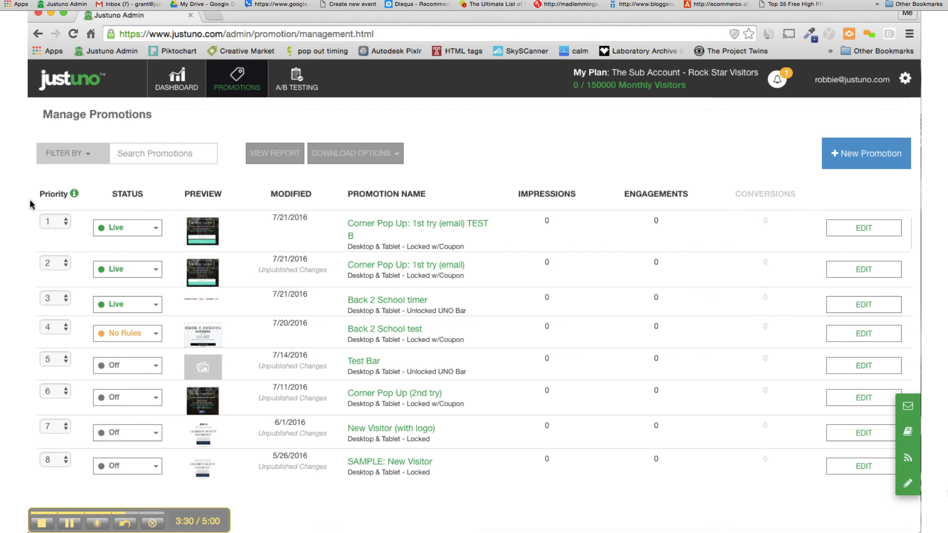